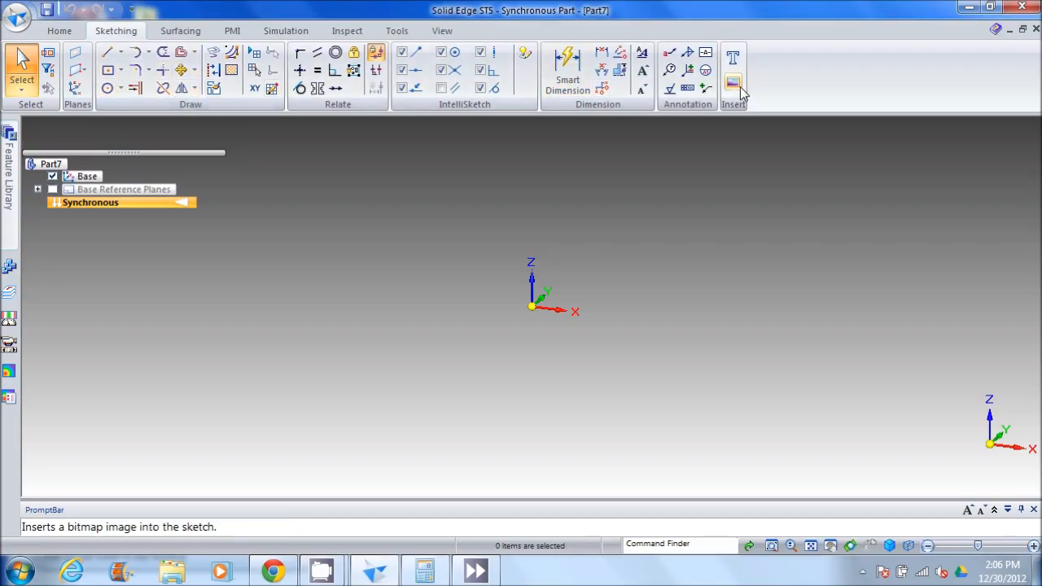
Choose photo.JPG from the Car phone support folder as the image to insert.
{"action": "left_click", "coordinate": [733, 80]}
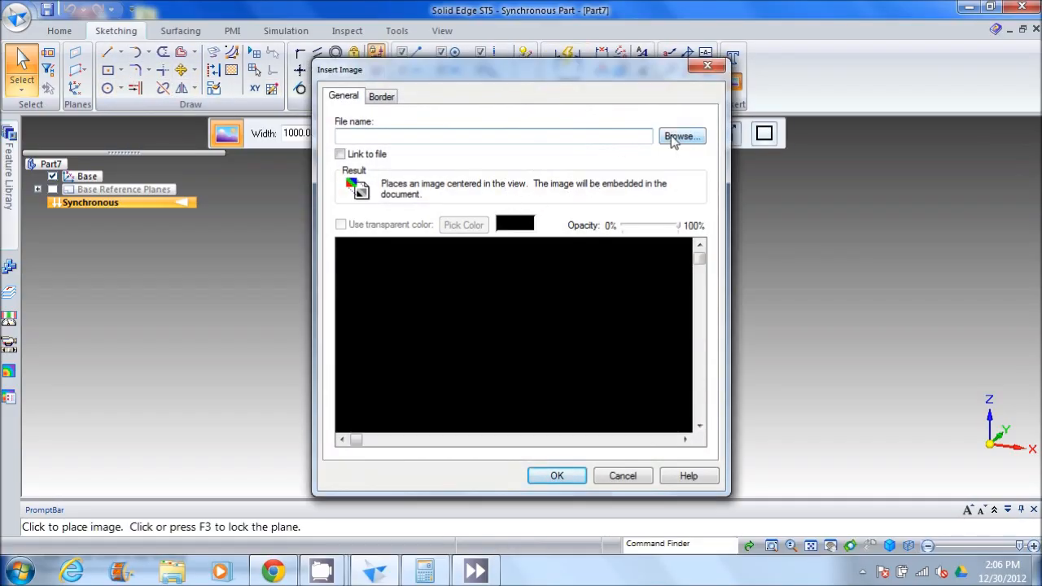
{"action": "left_click", "coordinate": [682, 136]}
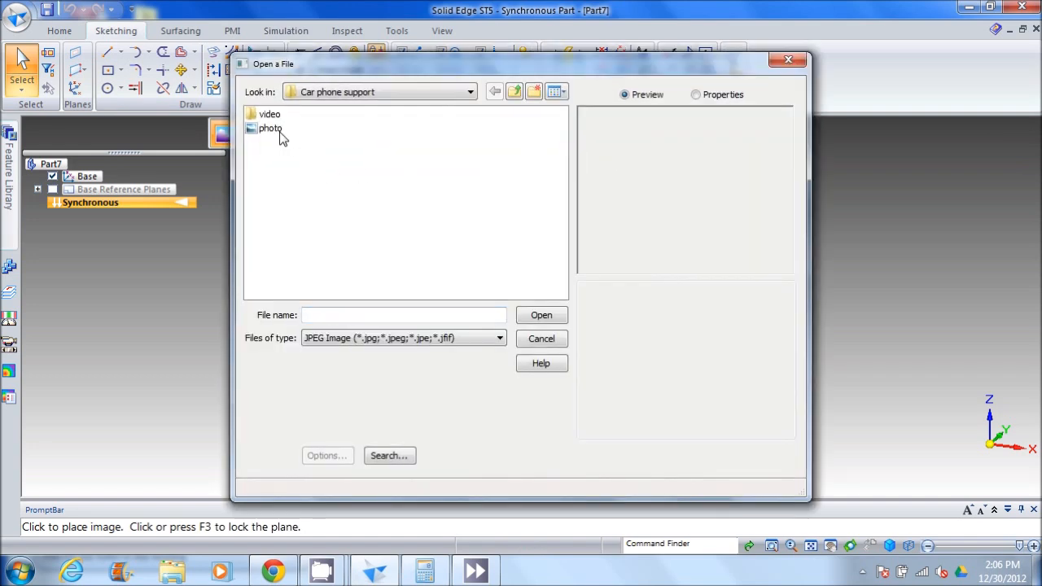
{"action": "double_click", "coordinate": [269, 128]}
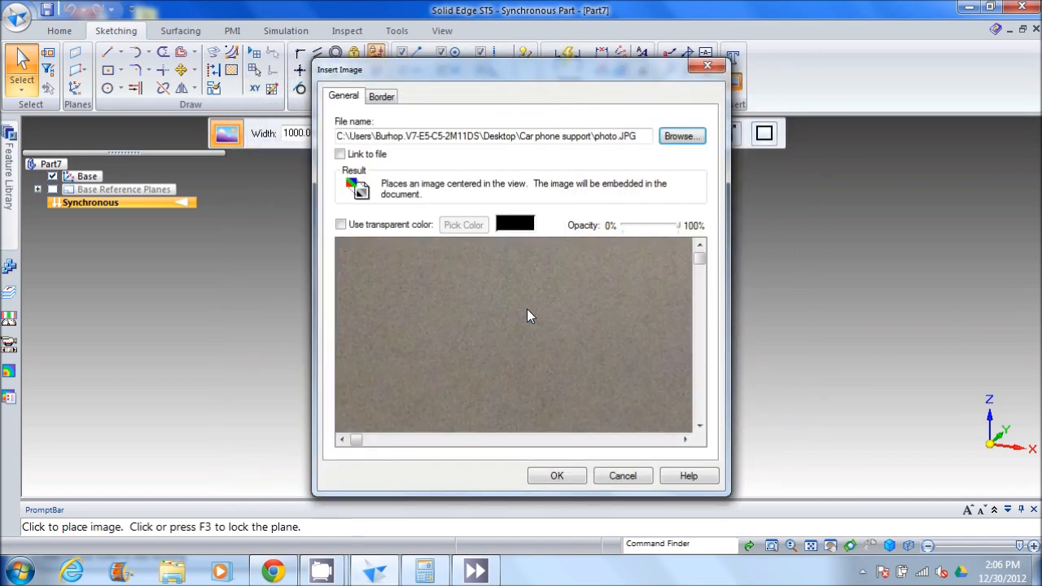
{"action": "left_click", "coordinate": [557, 476]}
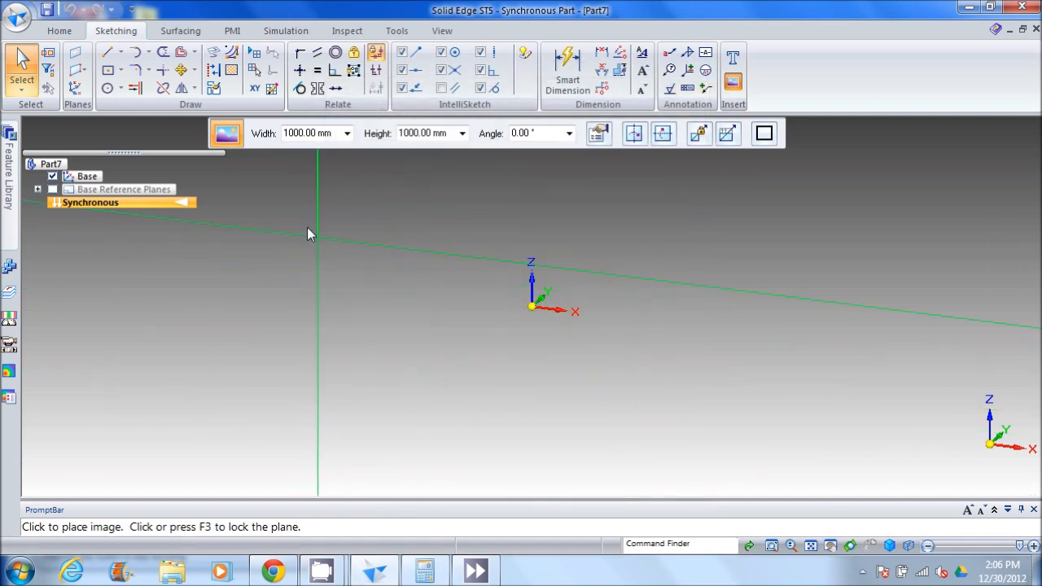
Place the photo and trace its top edge with a line, selecting it to read 607.92 mm.
{"action": "left_click", "coordinate": [308, 234]}
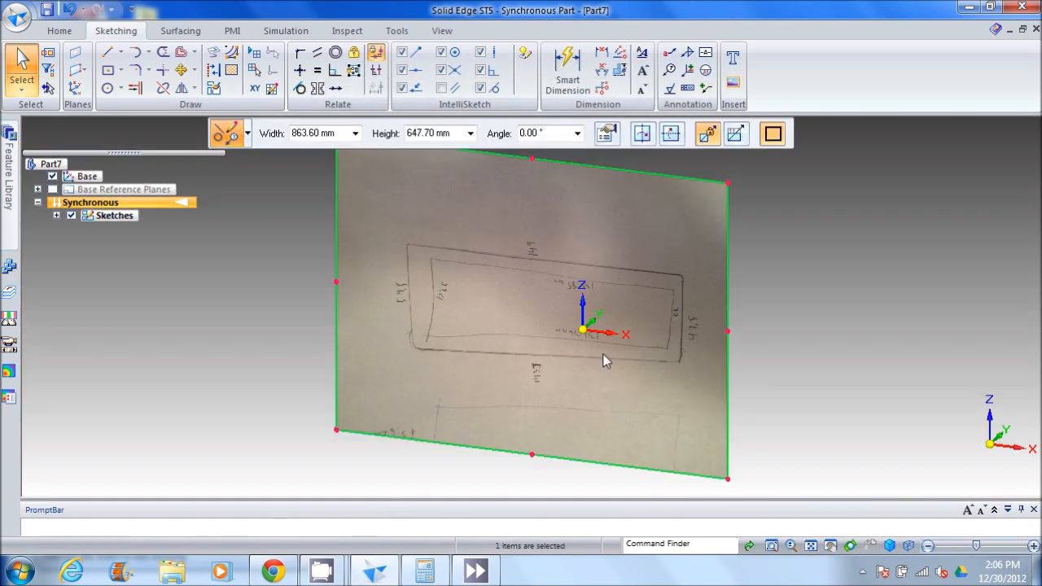
{"action": "mouse_move", "coordinate": [250, 154]}
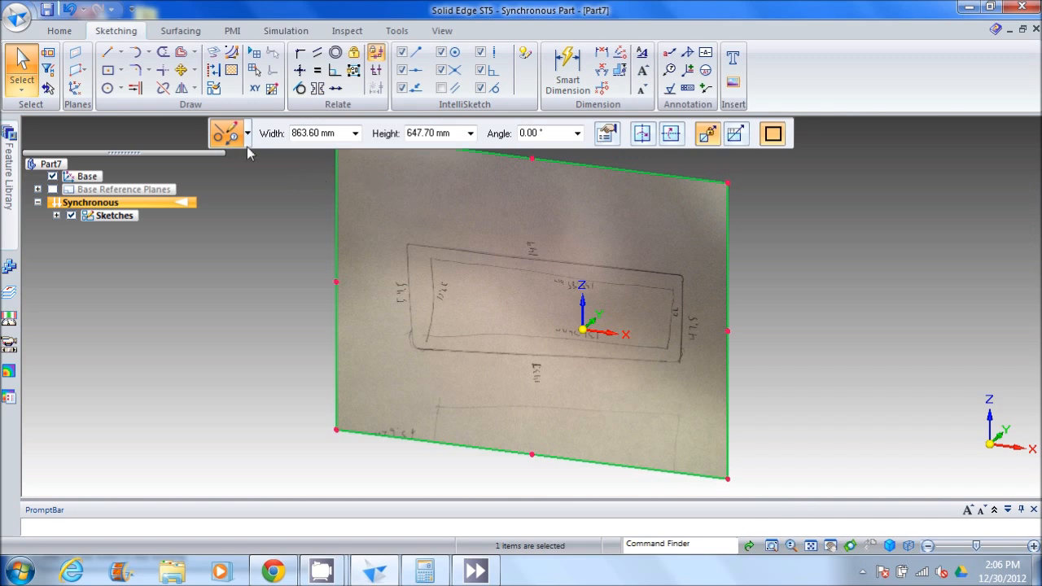
{"action": "left_click", "coordinate": [109, 52]}
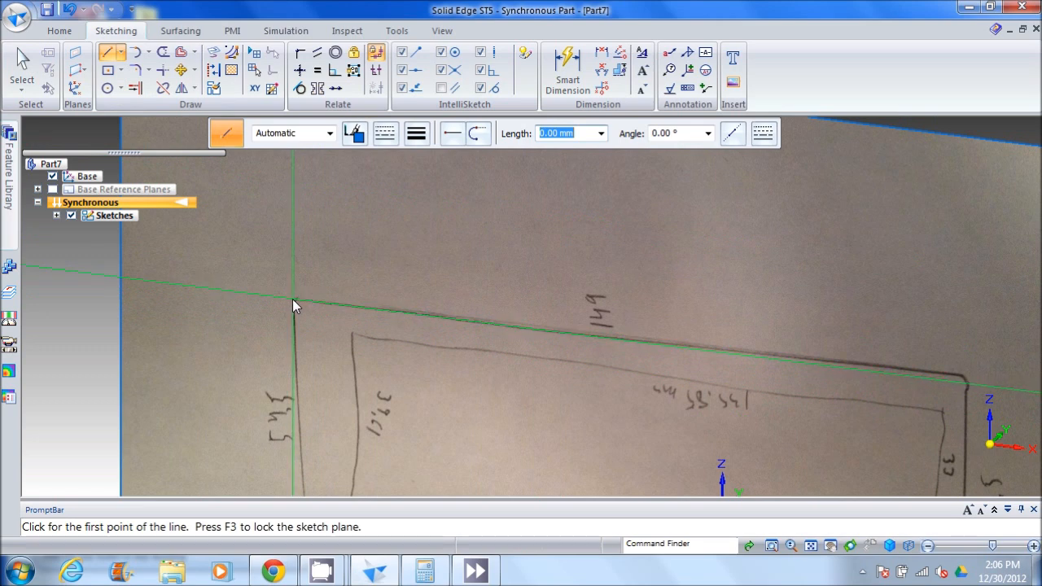
{"action": "left_click", "coordinate": [294, 303]}
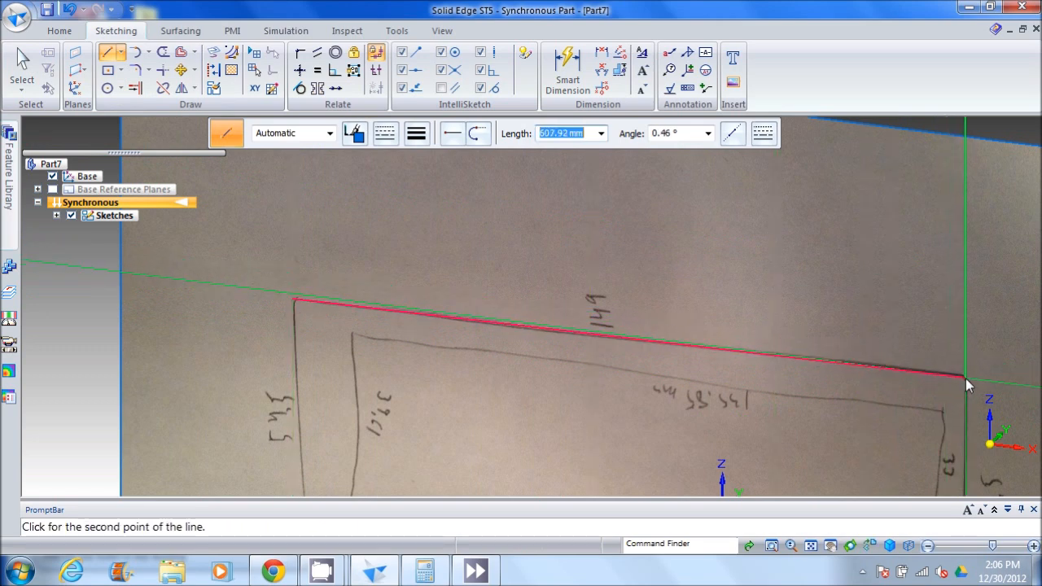
{"action": "mouse_move", "coordinate": [969, 383]}
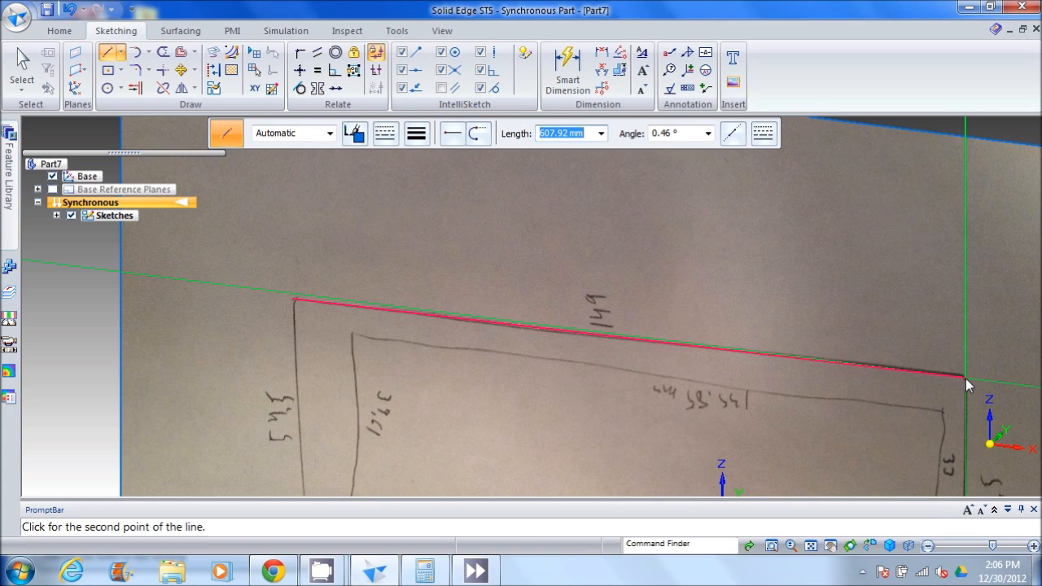
{"action": "mouse_move", "coordinate": [639, 337]}
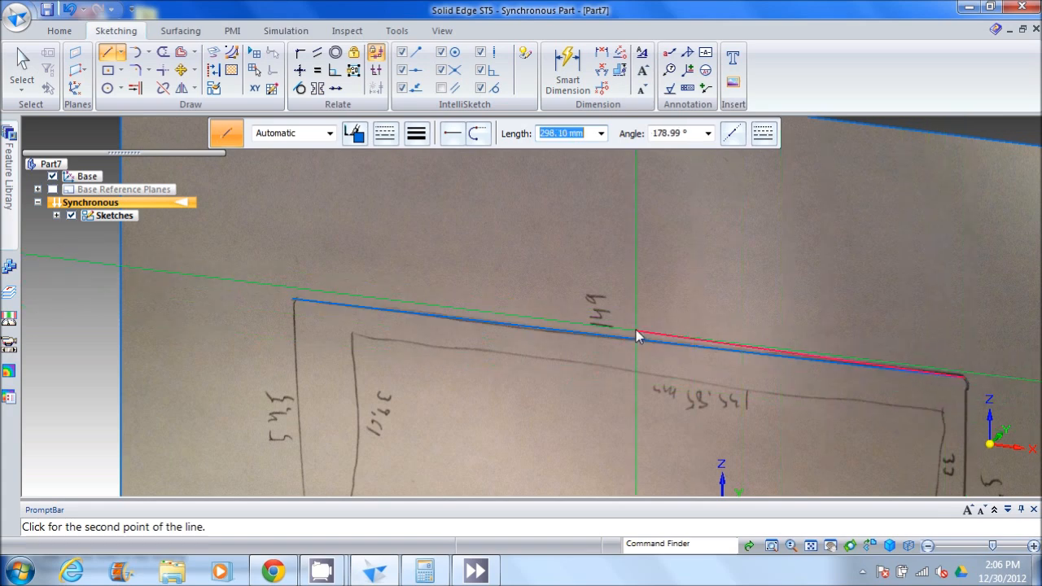
{"action": "left_click", "coordinate": [21, 65]}
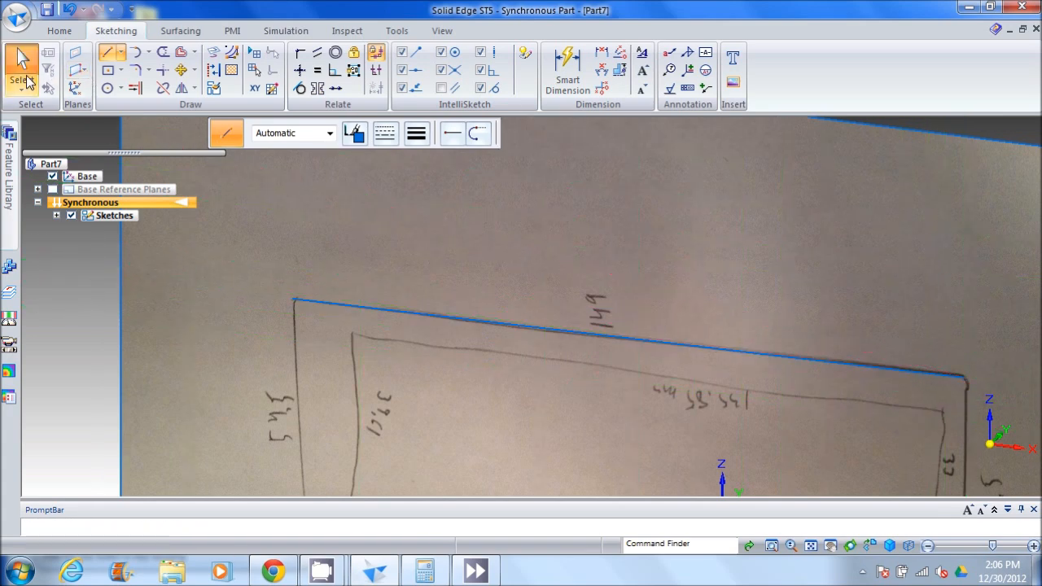
{"action": "left_click", "coordinate": [542, 334]}
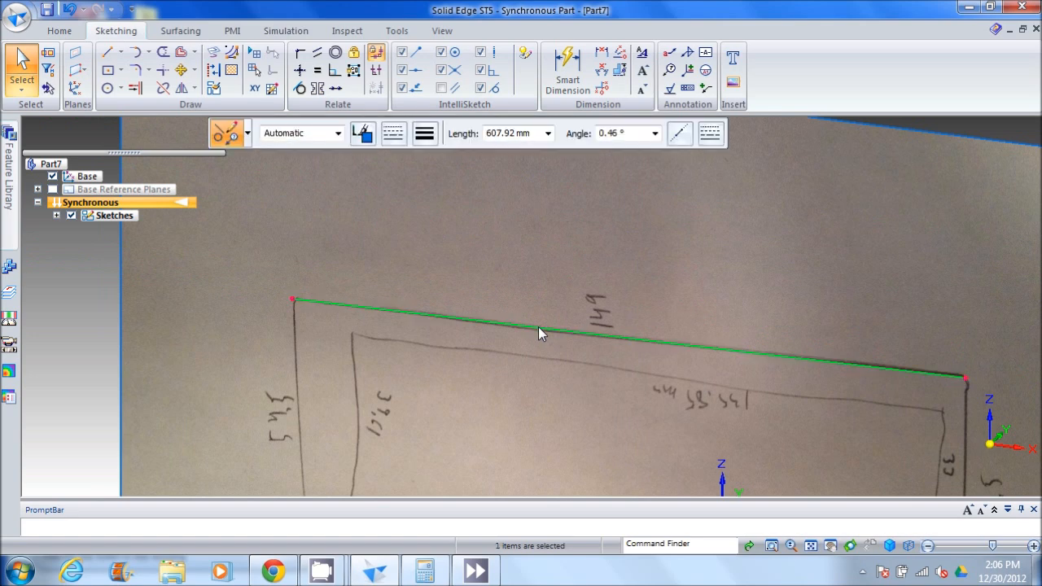
{"action": "mouse_move", "coordinate": [501, 263]}
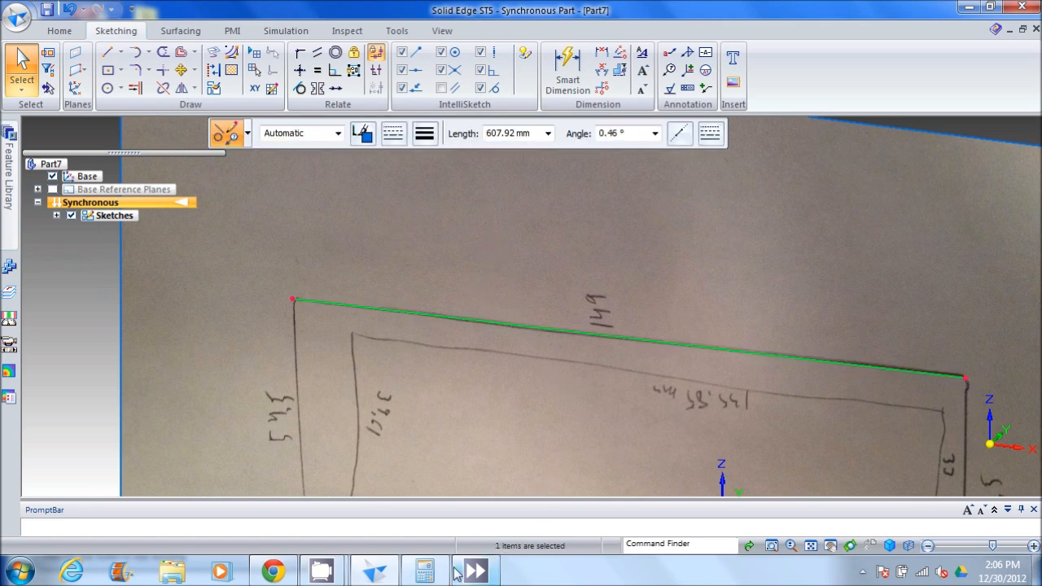
Divide 149 by 607.92 in Calculator to get the 0.2451 scale factor.
{"action": "left_click", "coordinate": [423, 570]}
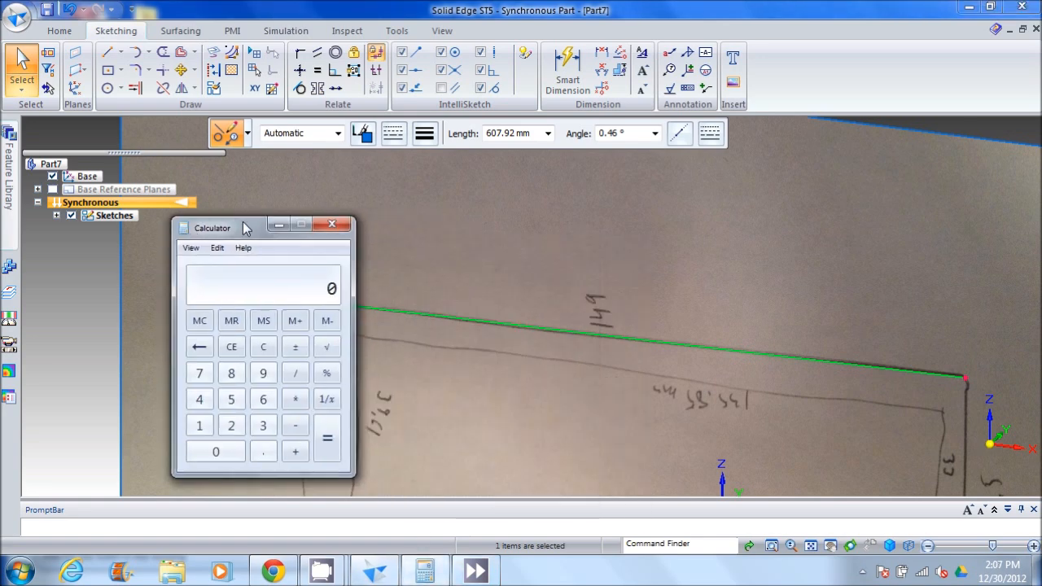
{"action": "left_click", "coordinate": [199, 399]}
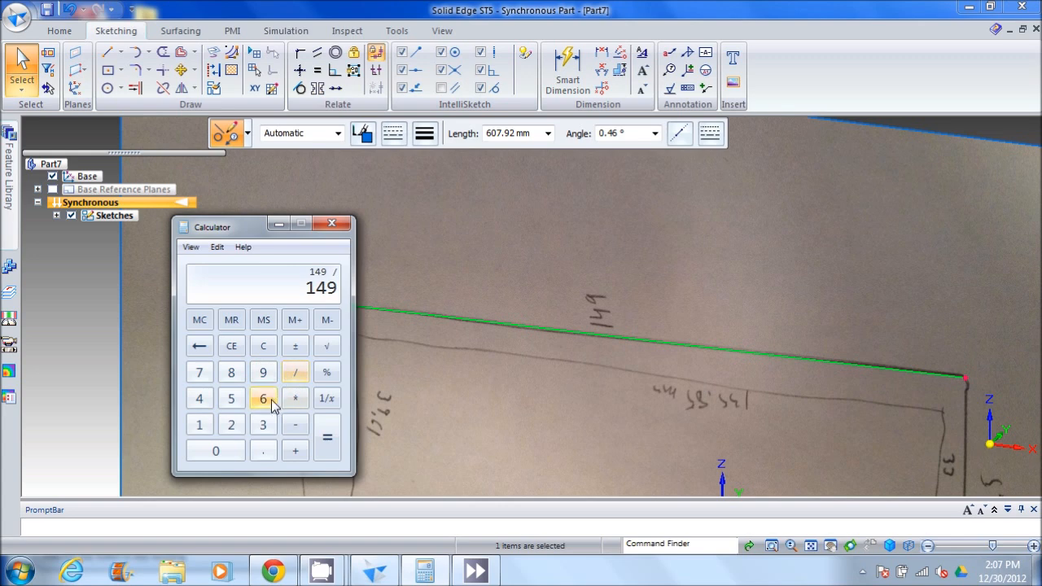
{"action": "left_click", "coordinate": [200, 372]}
{"action": "type", "text": "607.92"}
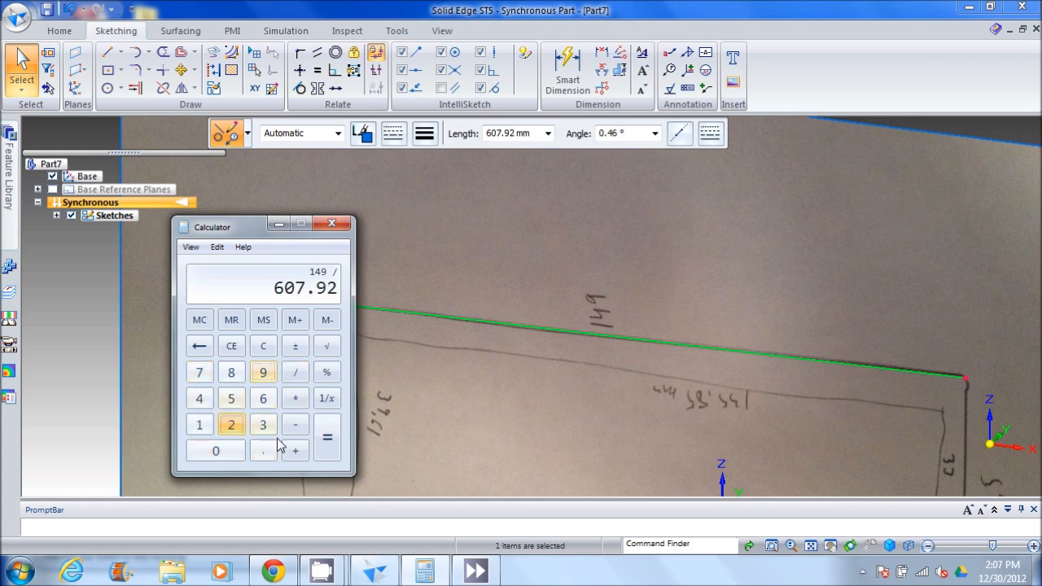
{"action": "left_click", "coordinate": [326, 437]}
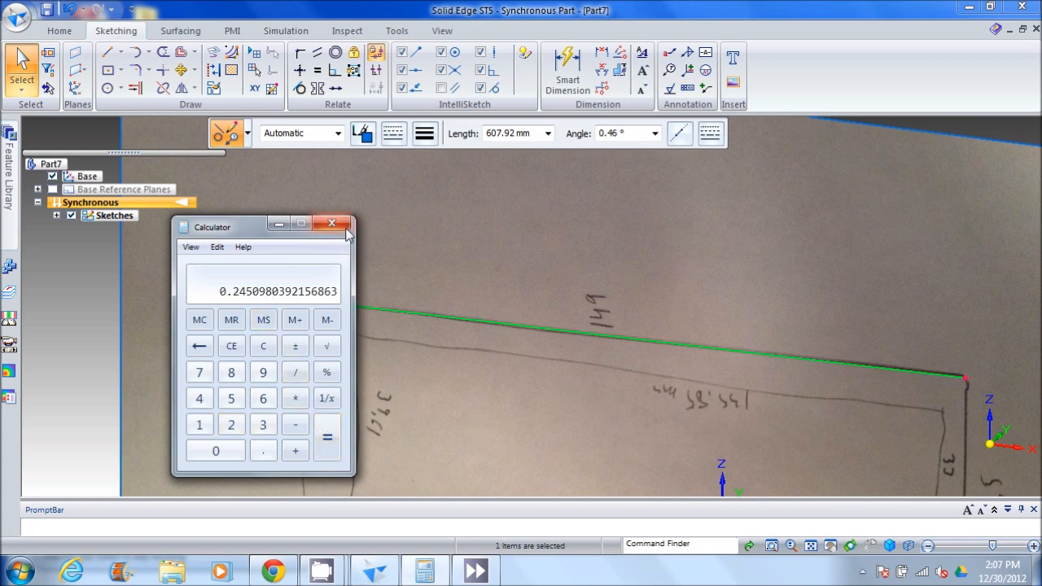
{"action": "left_click_drag", "start_coordinate": [265, 226], "coordinate": [242, 232]}
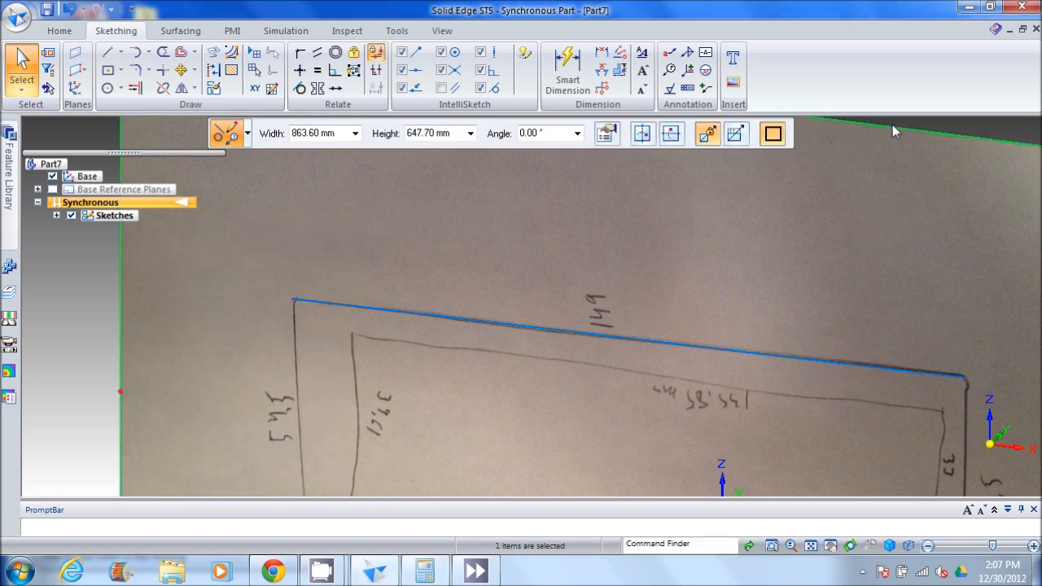
{"action": "mouse_move", "coordinate": [403, 157]}
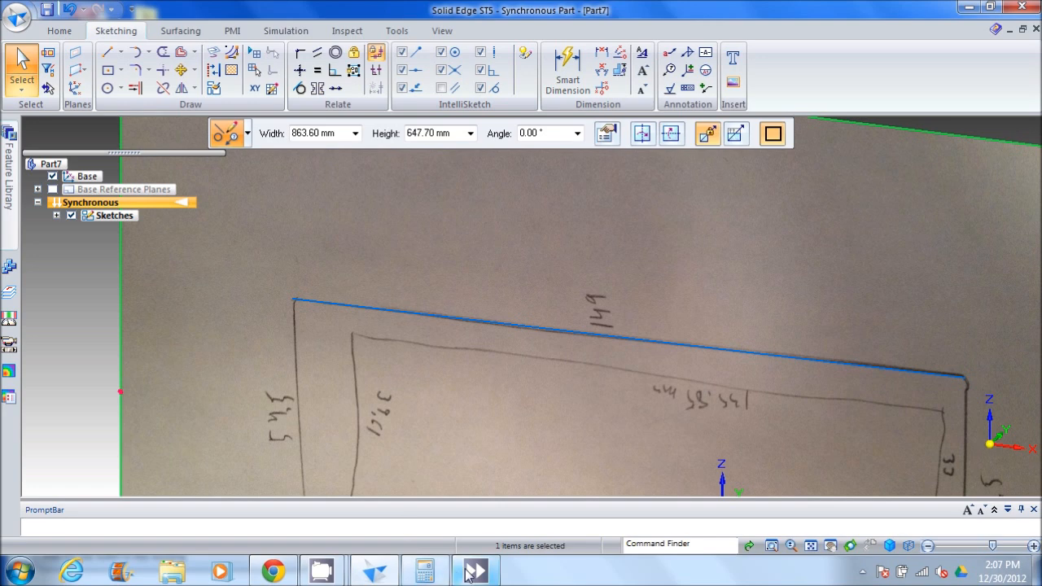
Multiply the 863.6 mm width by the scale factor and set the photo width to 211.67.
{"action": "left_click", "coordinate": [424, 570]}
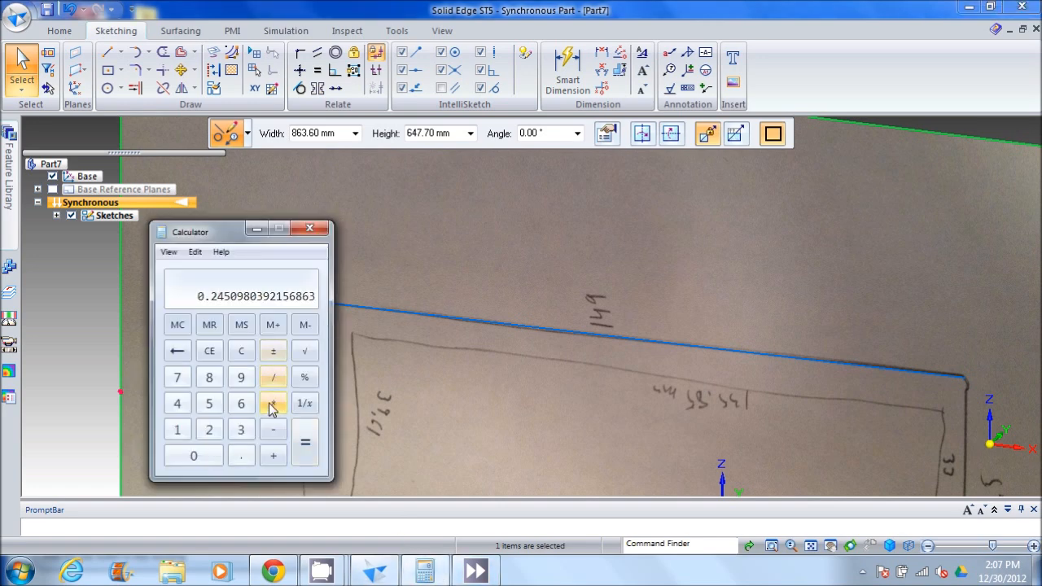
{"action": "left_click", "coordinate": [273, 403]}
{"action": "type", "text": "863.6"}
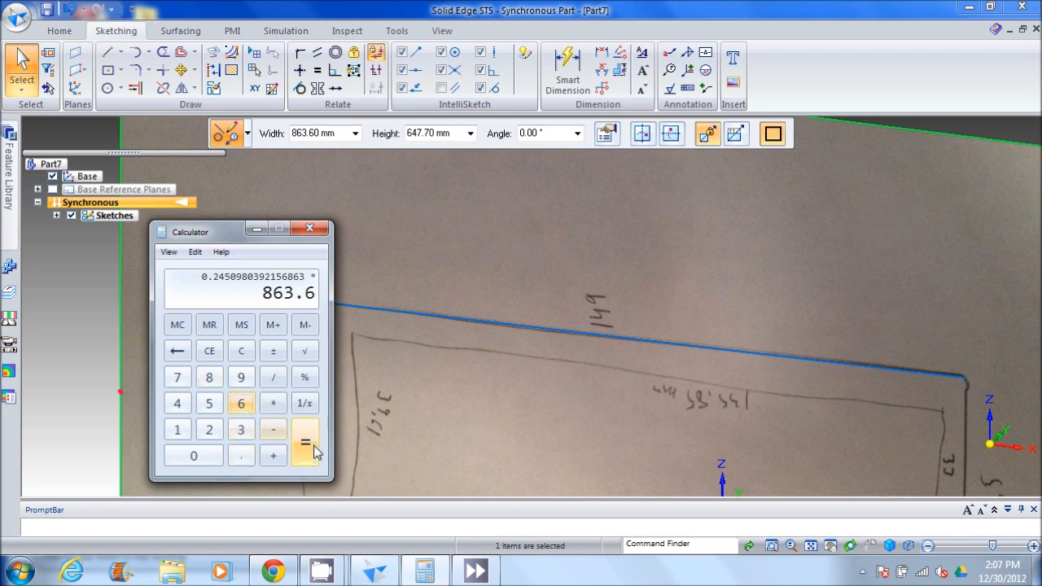
{"action": "left_click", "coordinate": [306, 443]}
{"action": "type", "text": "2"}
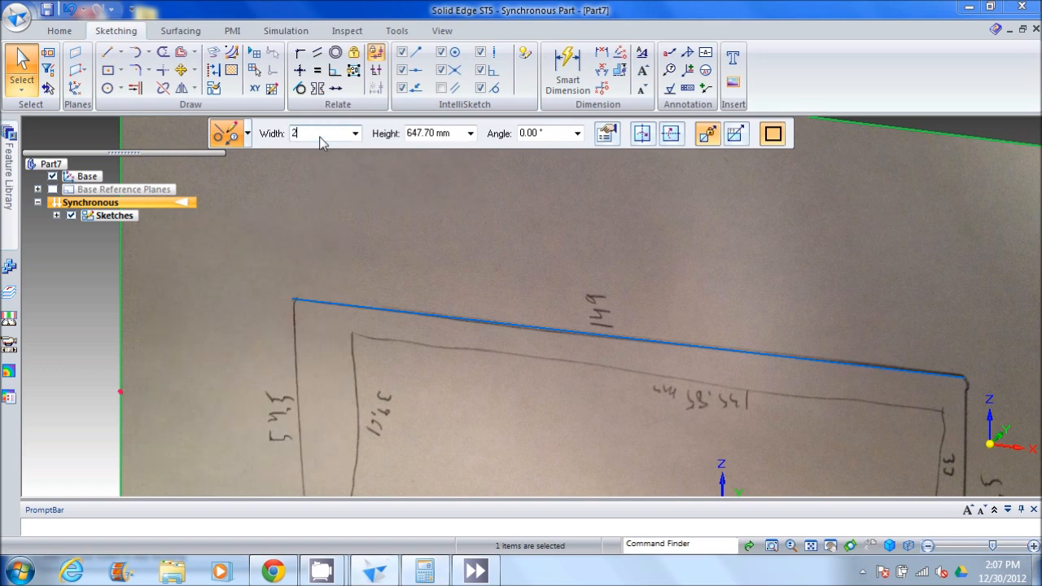
{"action": "type", "text": "11.67 mm"}
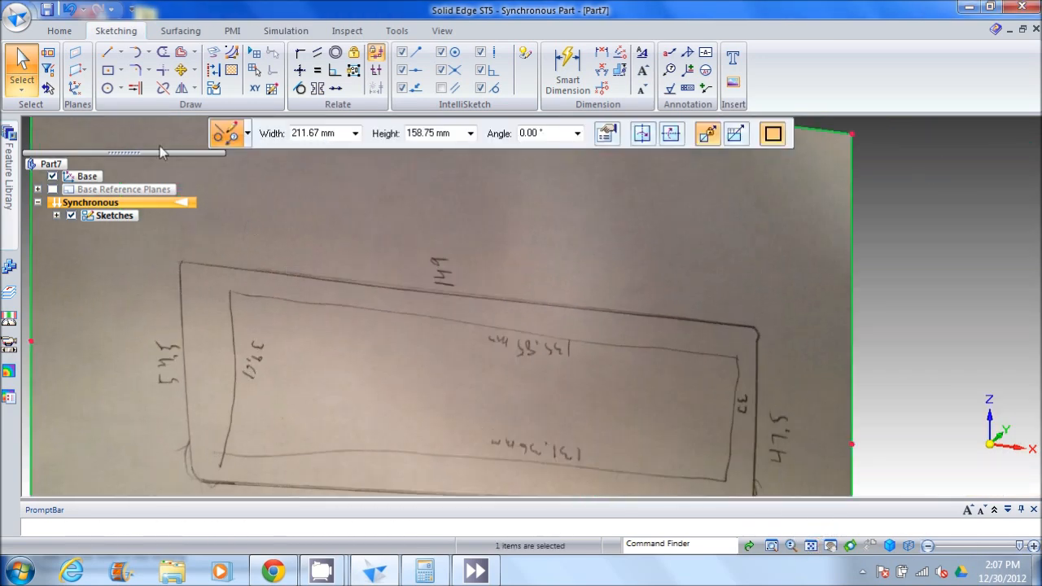
Draw lines around the photo's corners, with a 47.5 mm right edge and 143.7 mm bottom edge.
{"action": "left_click", "coordinate": [109, 51]}
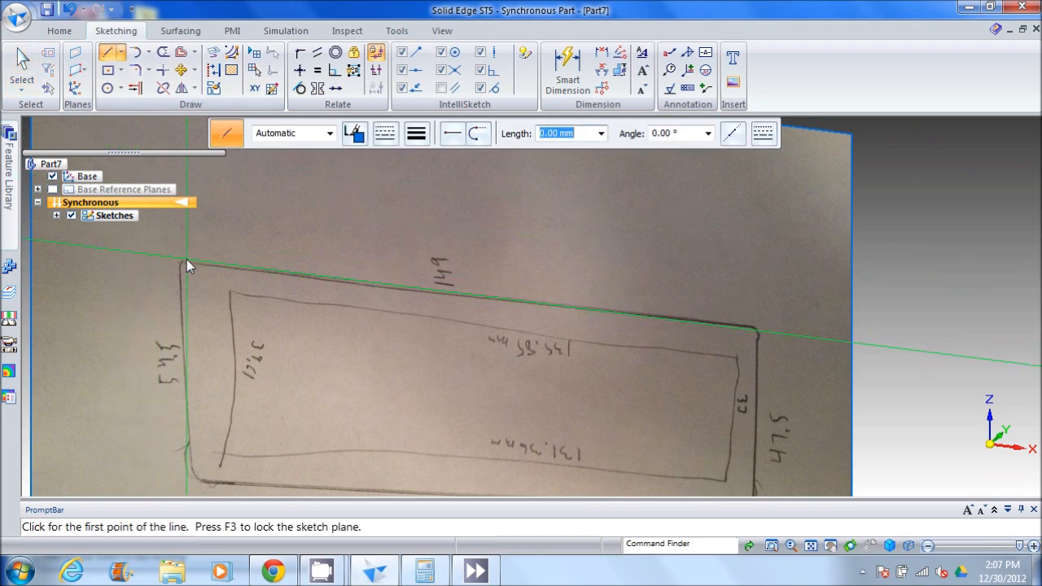
{"action": "left_click", "coordinate": [187, 262]}
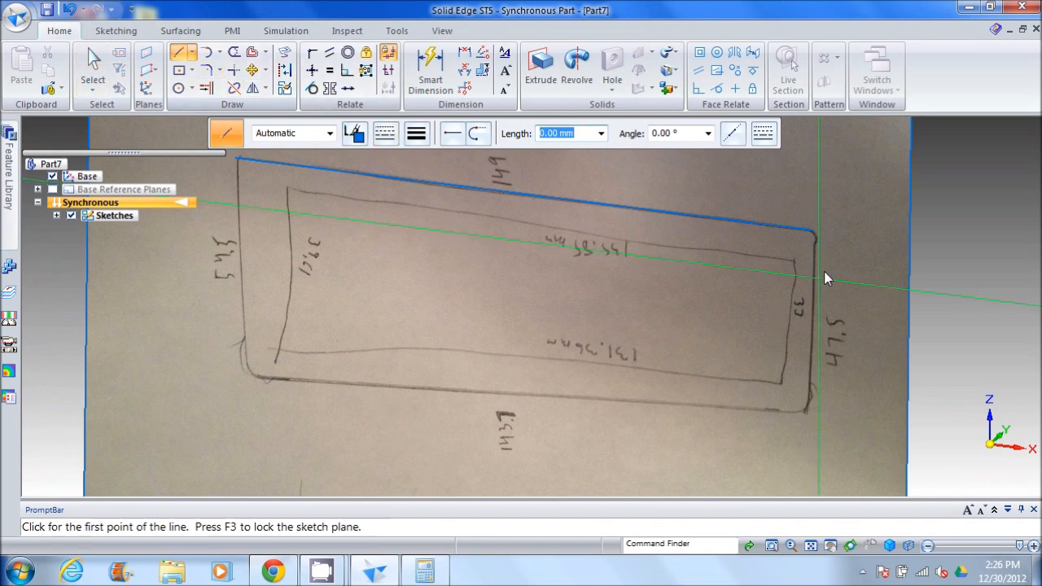
{"action": "mouse_move", "coordinate": [818, 236]}
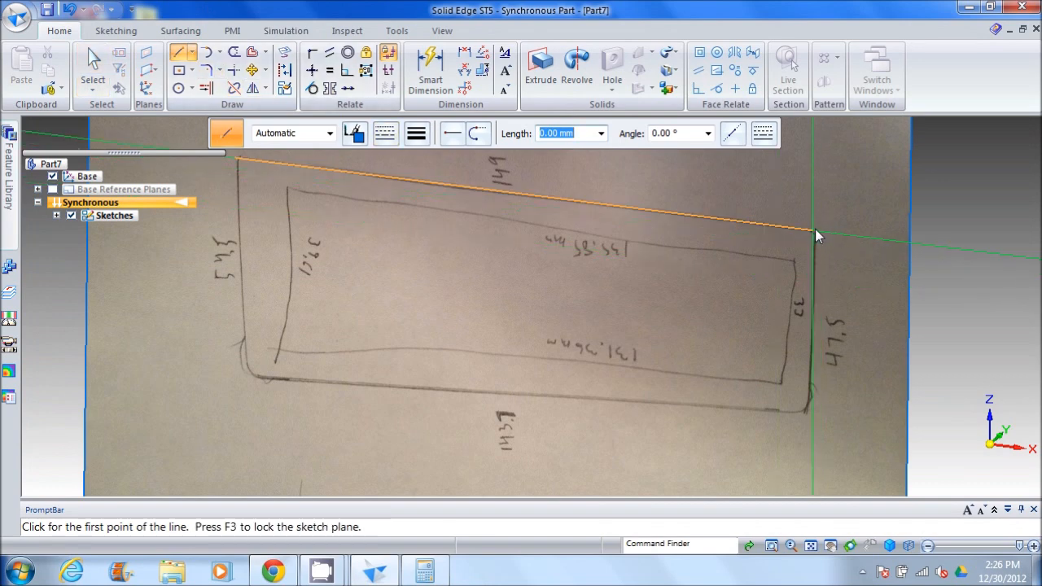
{"action": "left_click", "coordinate": [818, 237]}
{"action": "type", "text": "47"}
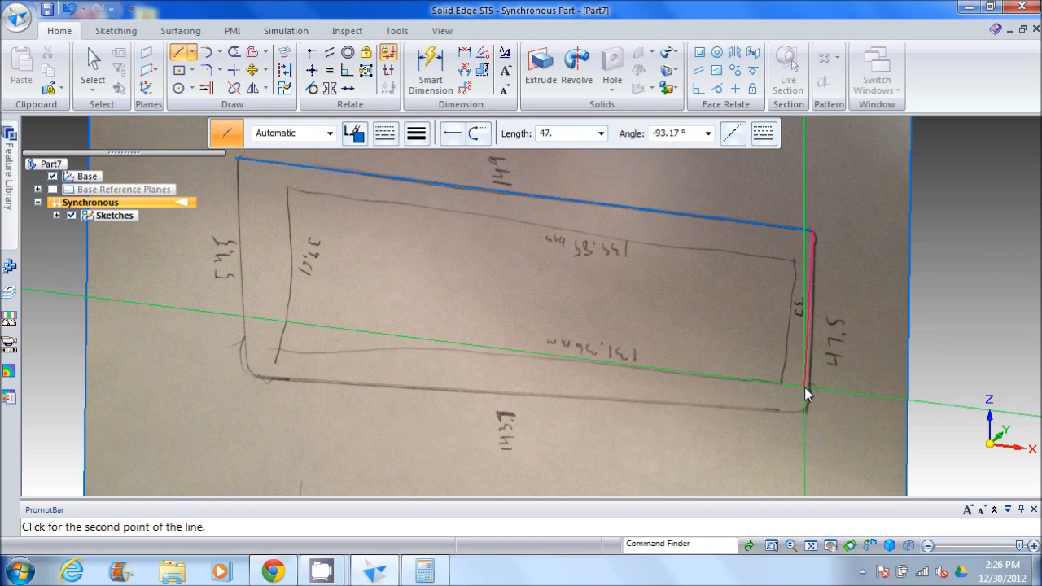
{"action": "type", "text": ".5"}
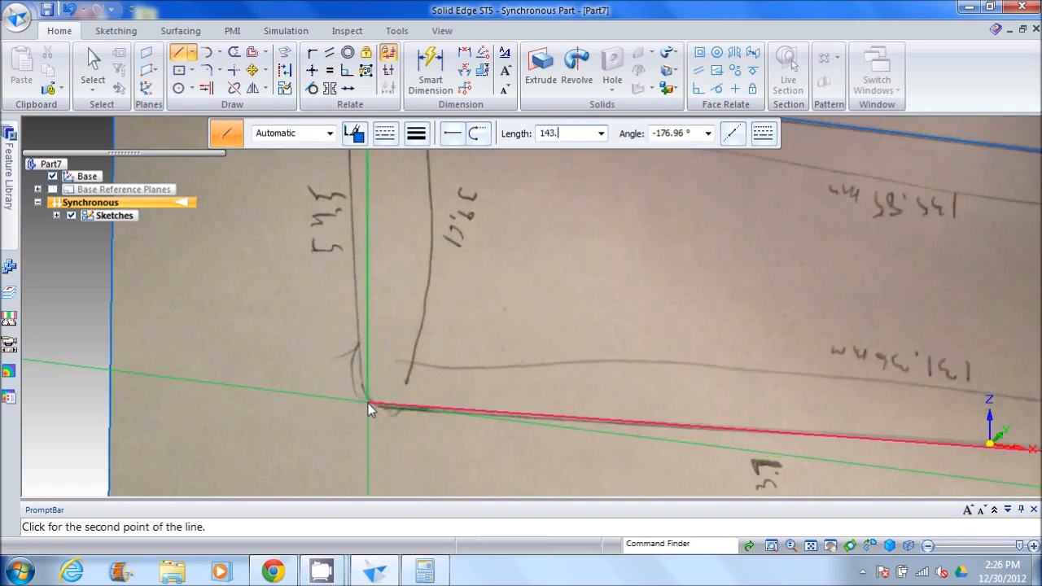
{"action": "mouse_move", "coordinate": [364, 424]}
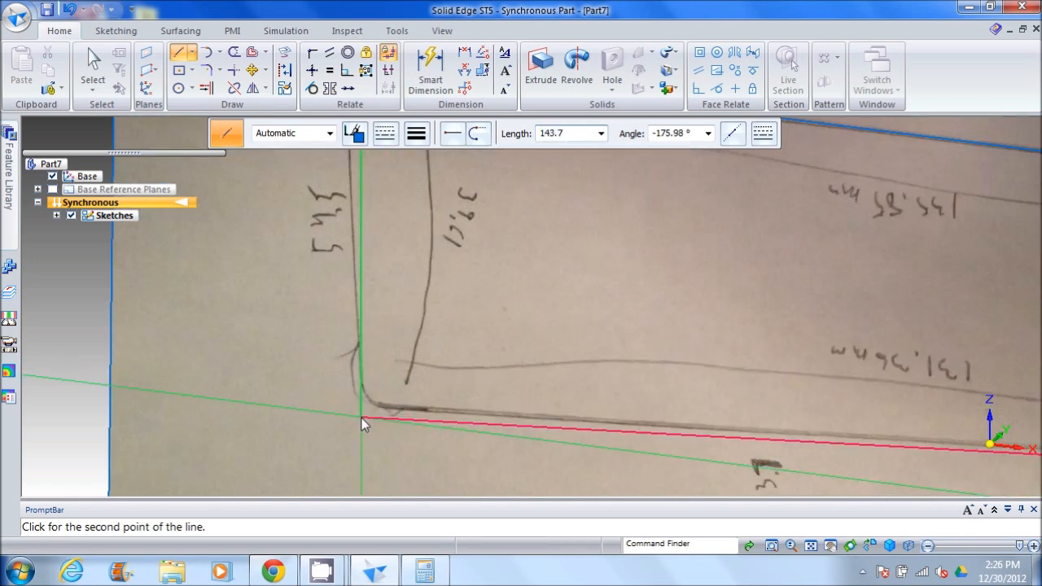
{"action": "mouse_move", "coordinate": [361, 412]}
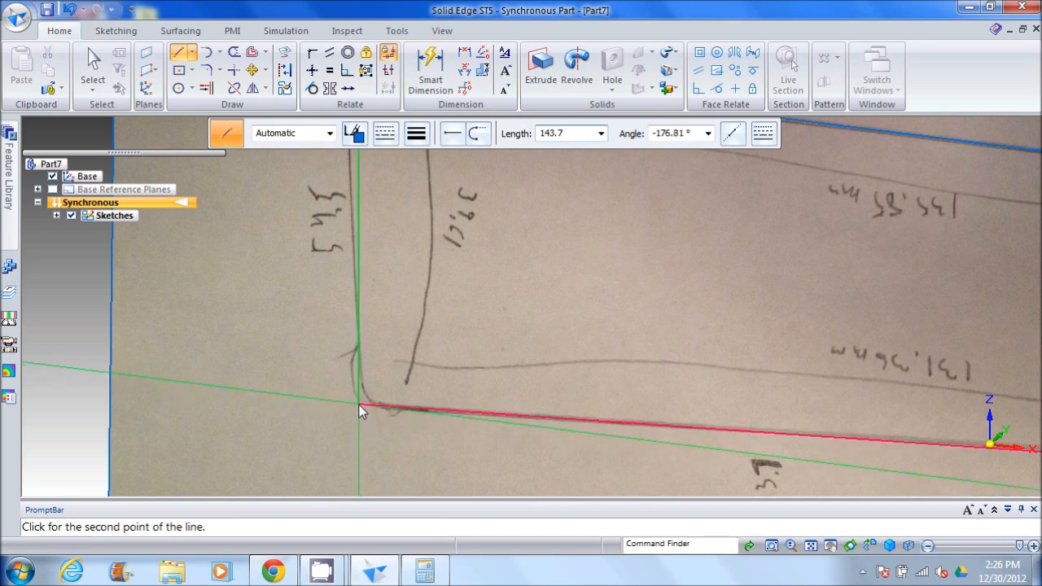
{"action": "left_click", "coordinate": [360, 411]}
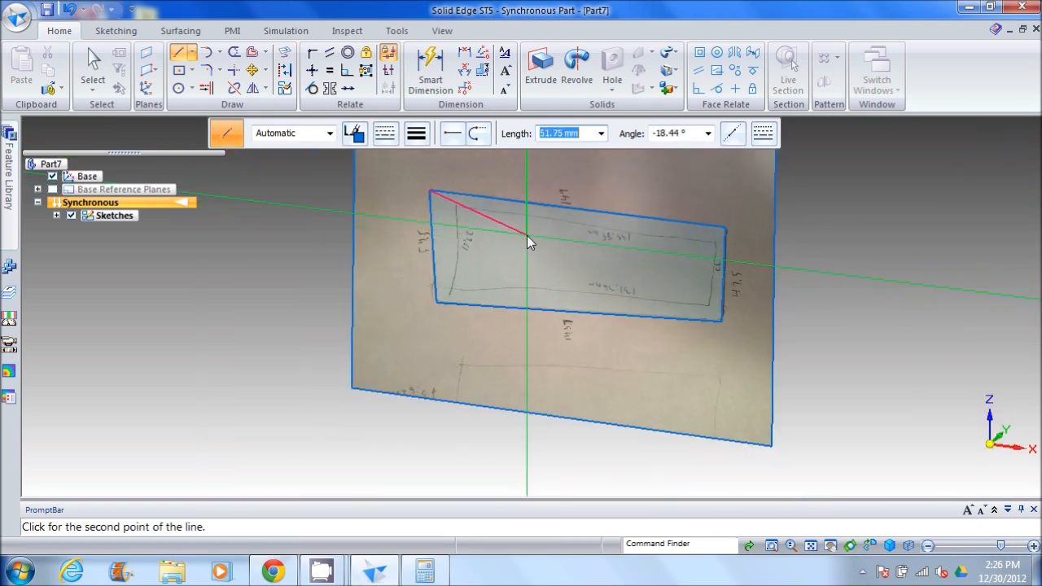
Lock dimensions 149, 47.5 and 143.7, and change the left side from 55.98 to 54.5.
{"action": "left_click", "coordinate": [430, 69]}
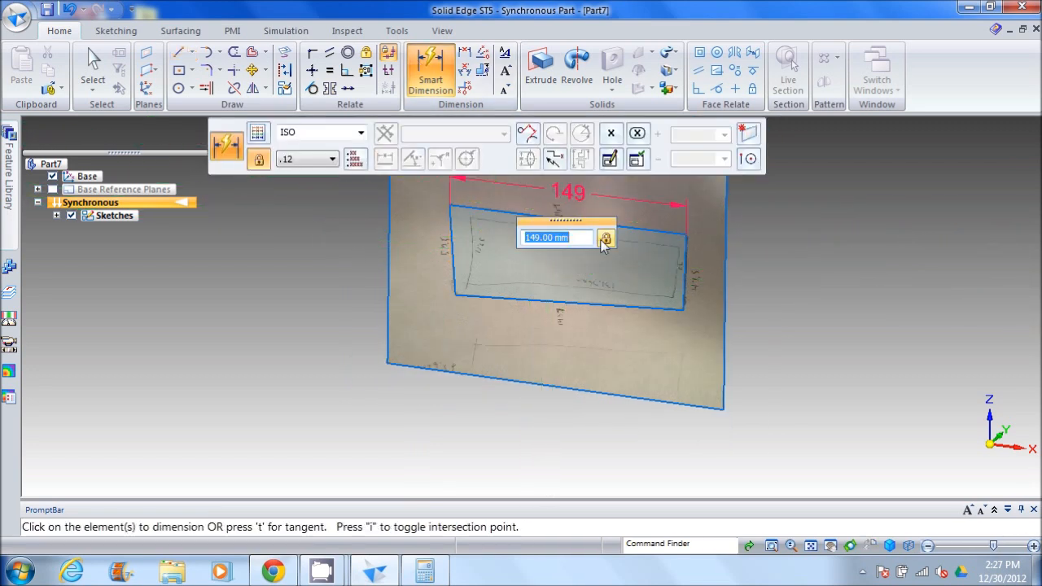
{"action": "mouse_move", "coordinate": [607, 239]}
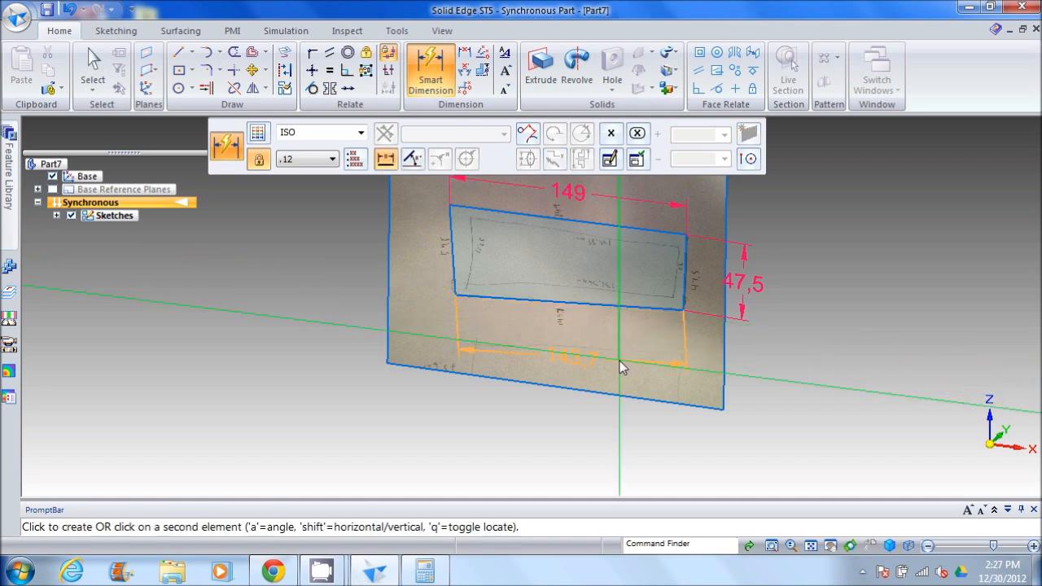
{"action": "left_click", "coordinate": [623, 367]}
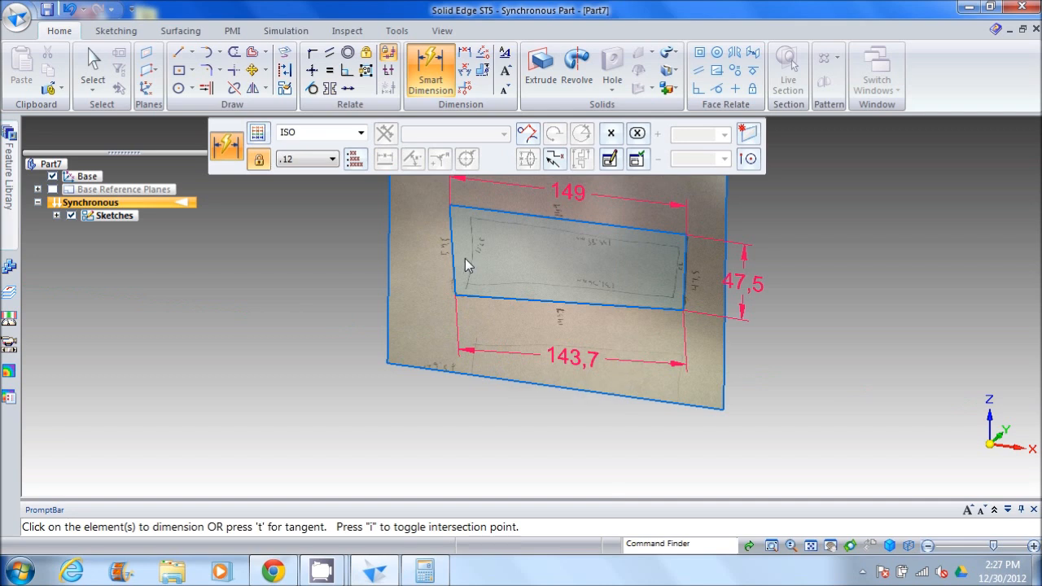
{"action": "mouse_move", "coordinate": [446, 250]}
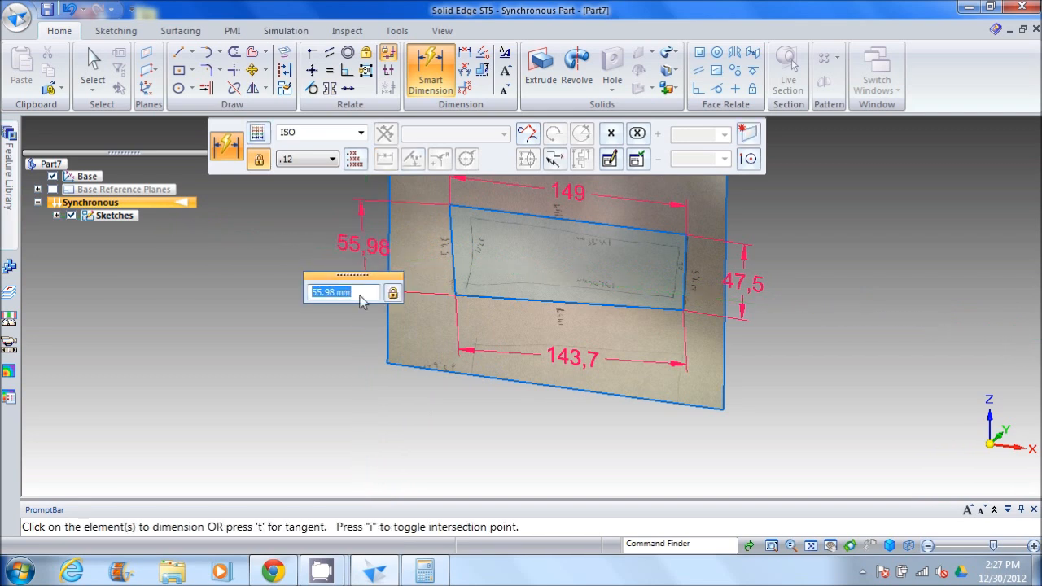
{"action": "type", "text": "5"}
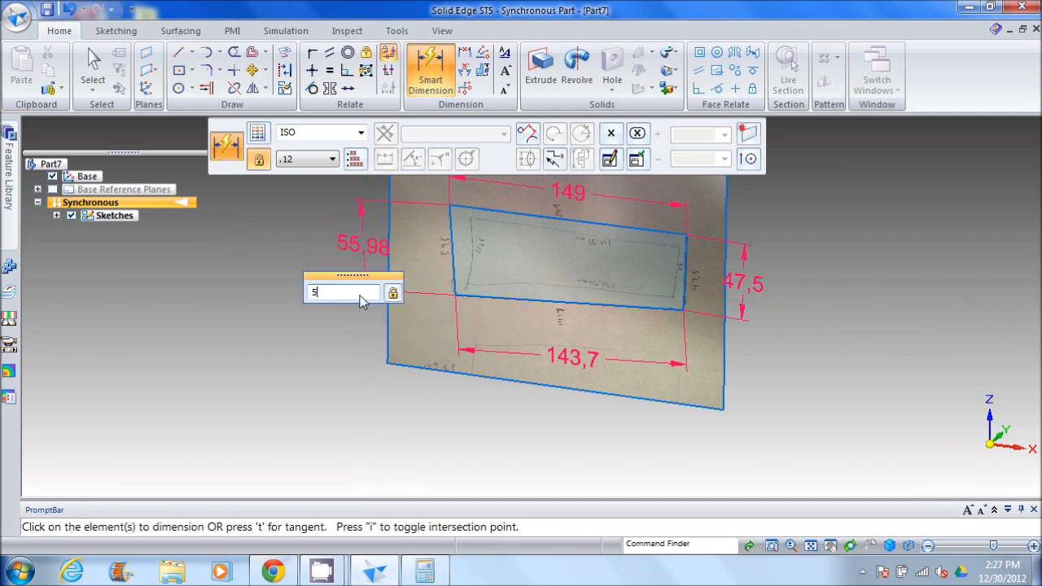
{"action": "type", "text": "4.5"}
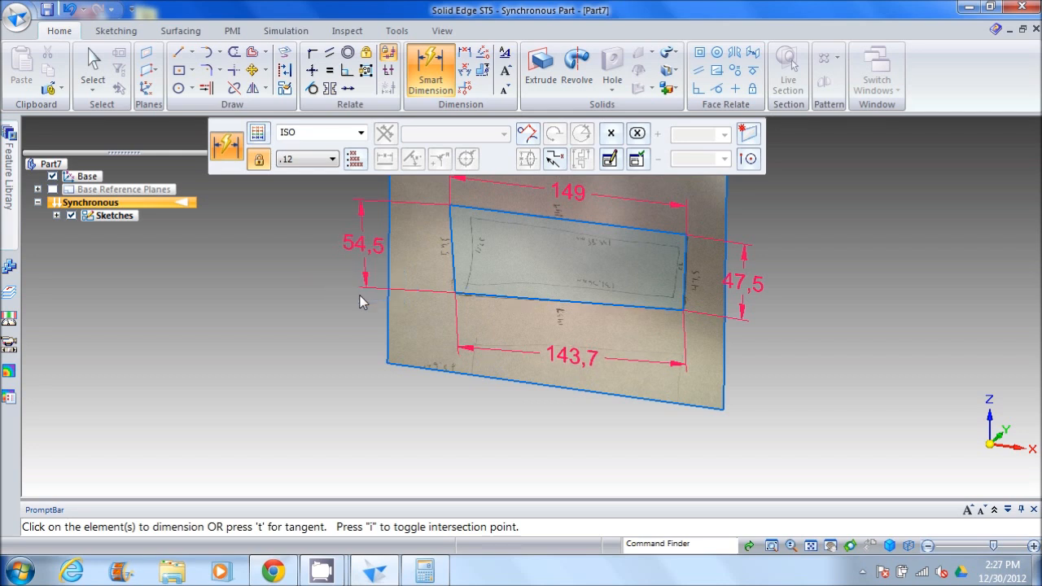
{"action": "mouse_move", "coordinate": [149, 175]}
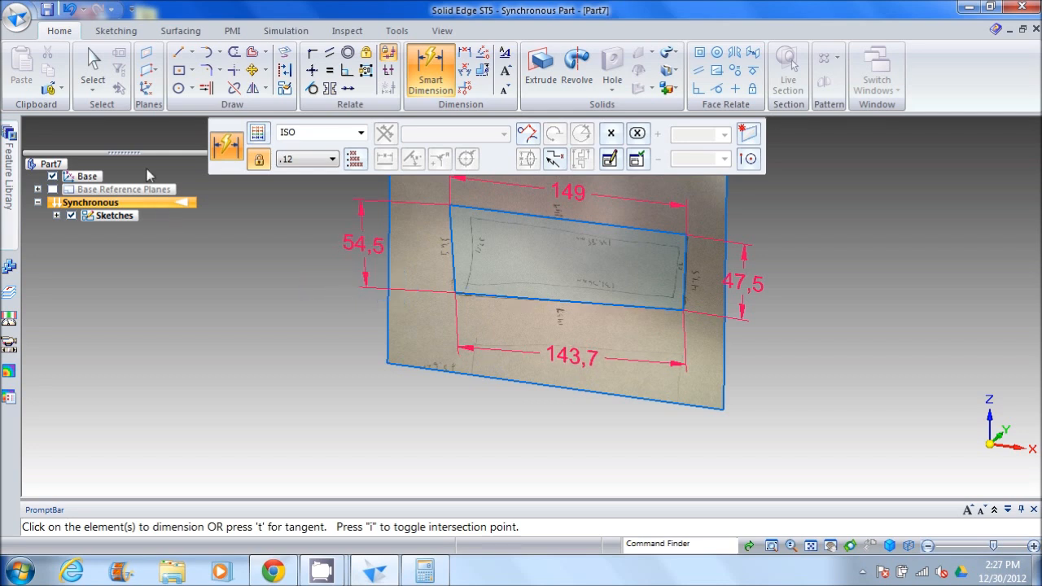
{"action": "mouse_move", "coordinate": [236, 364]}
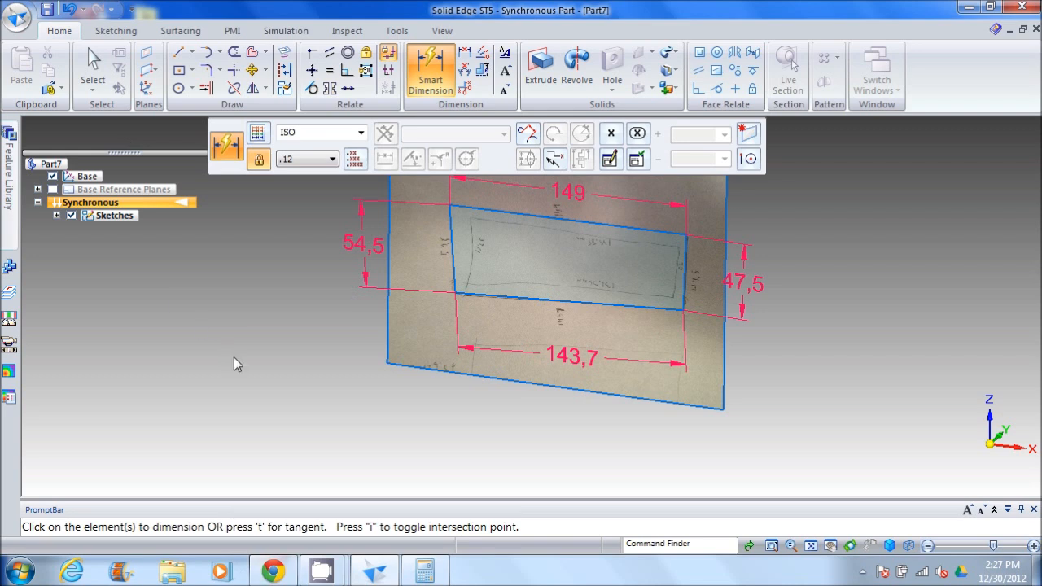
{"action": "mouse_move", "coordinate": [374, 570]}
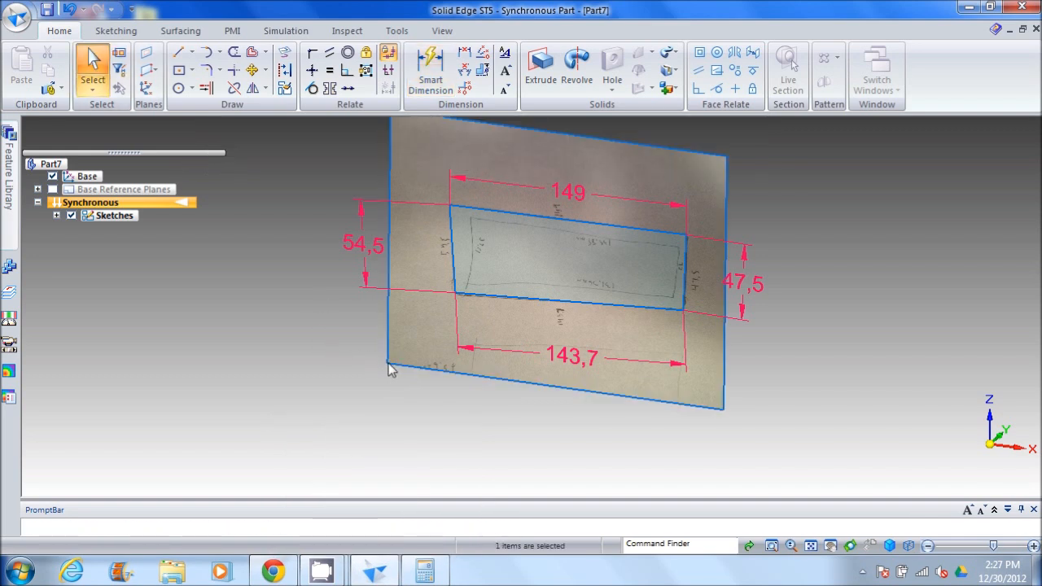
Select the scaled photo to check its 211.67 × 158.75 mm size.
{"action": "left_click", "coordinate": [391, 366]}
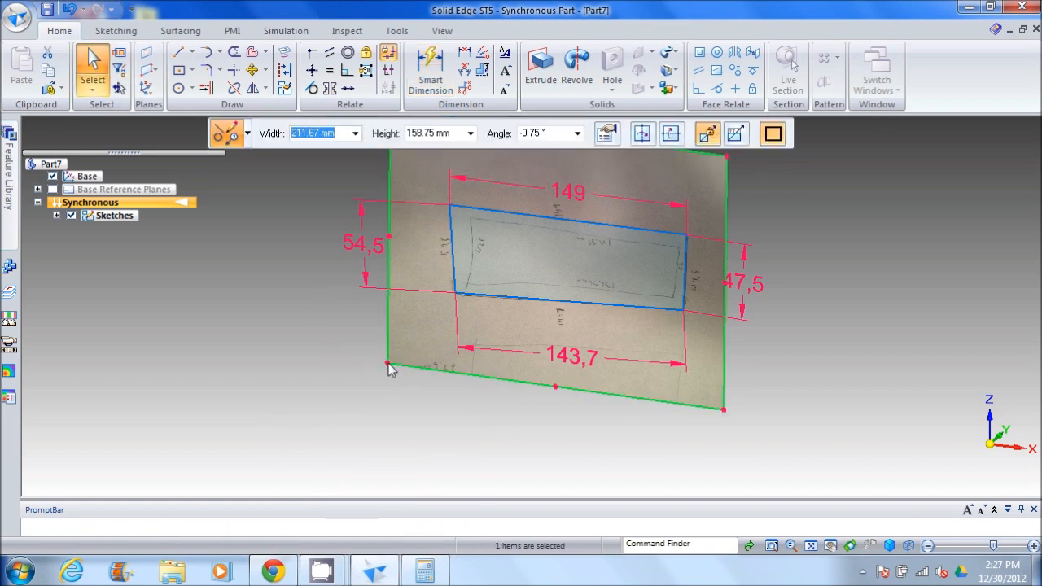